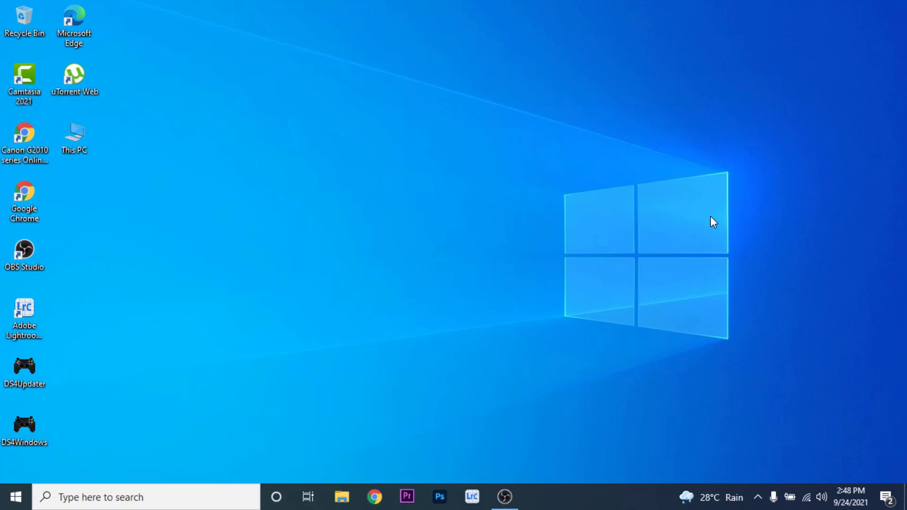
{"action": "mouse_move", "coordinate": [373, 236]}
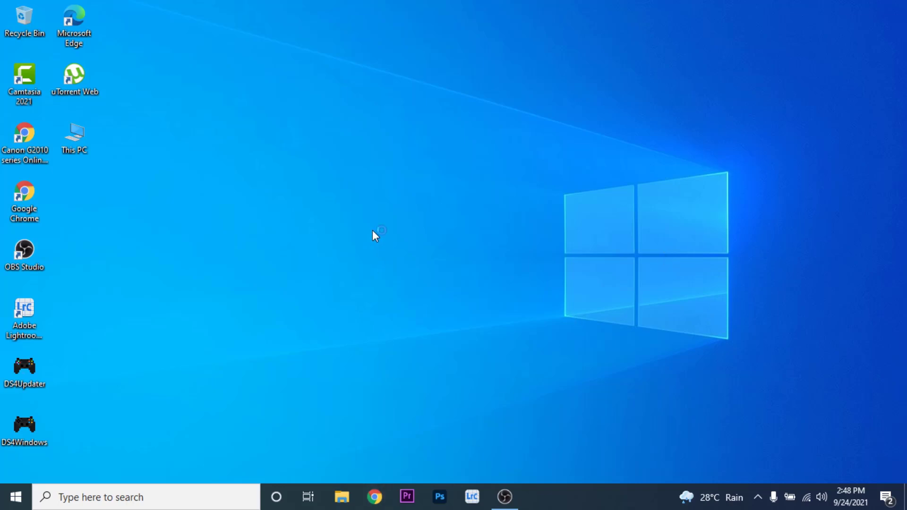
Launch Google Chrome from the desktop and load the ups.com home page
{"action": "left_click", "coordinate": [374, 498]}
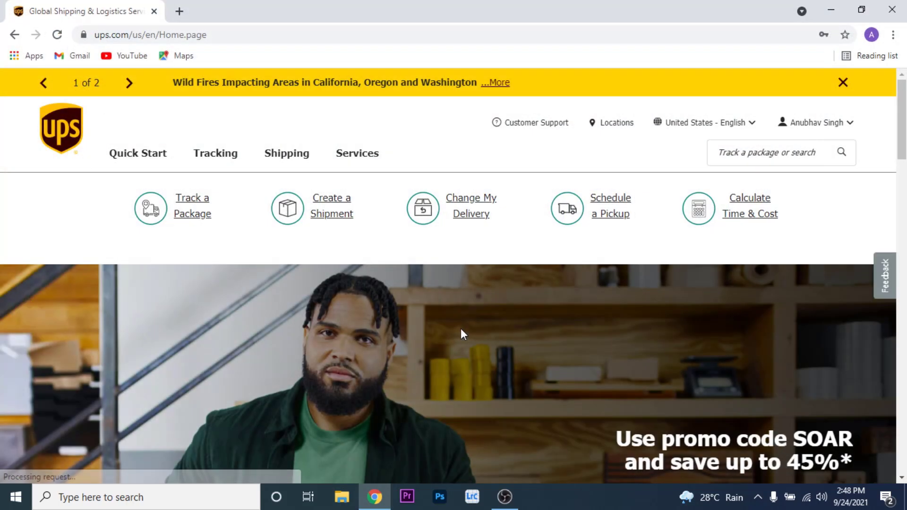
{"action": "mouse_move", "coordinate": [580, 290]}
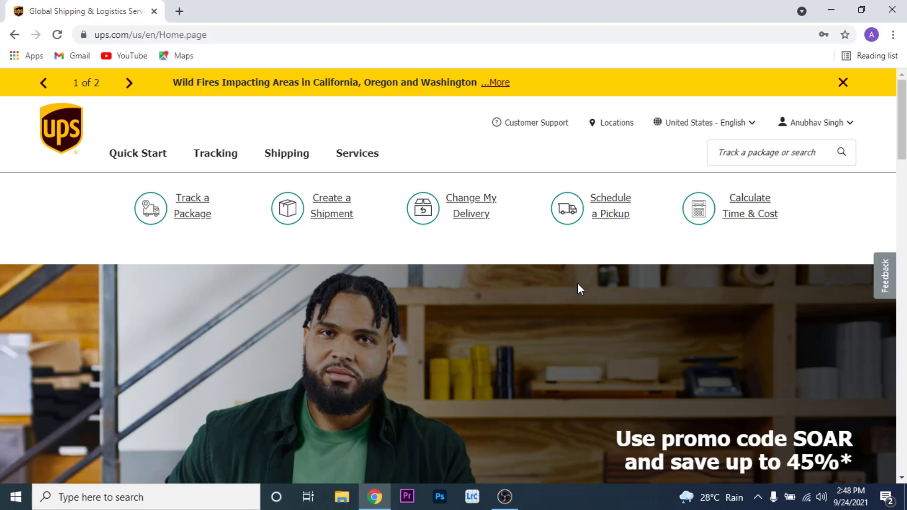
{"action": "mouse_move", "coordinate": [816, 122]}
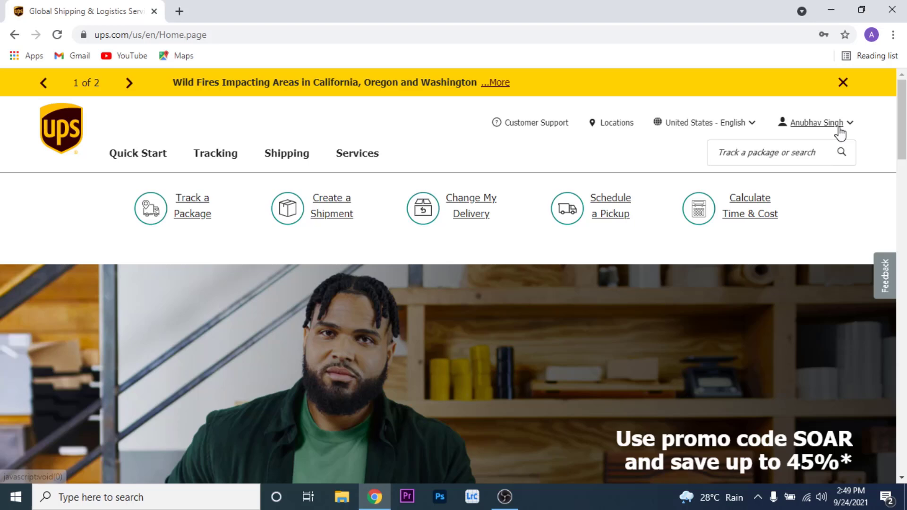
From the account name dropdown, go to the Profile Overview page
{"action": "left_click", "coordinate": [816, 122]}
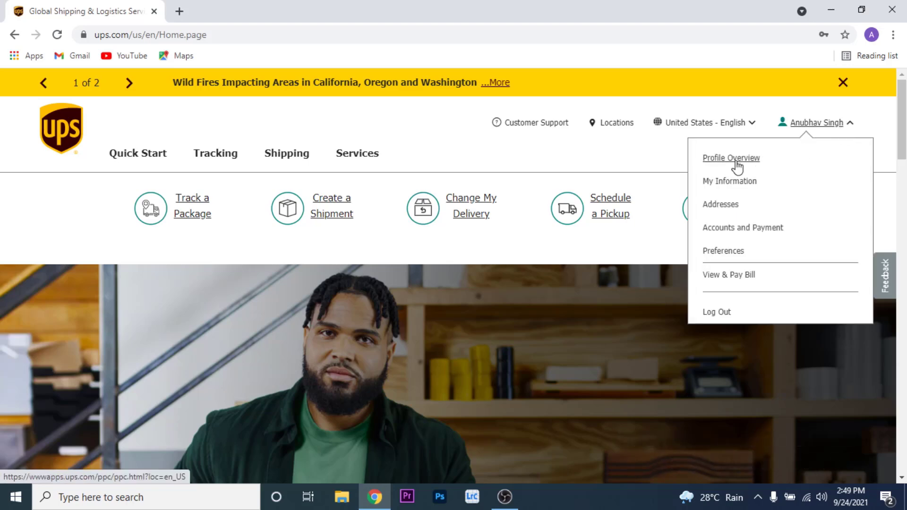
{"action": "left_click", "coordinate": [731, 157]}
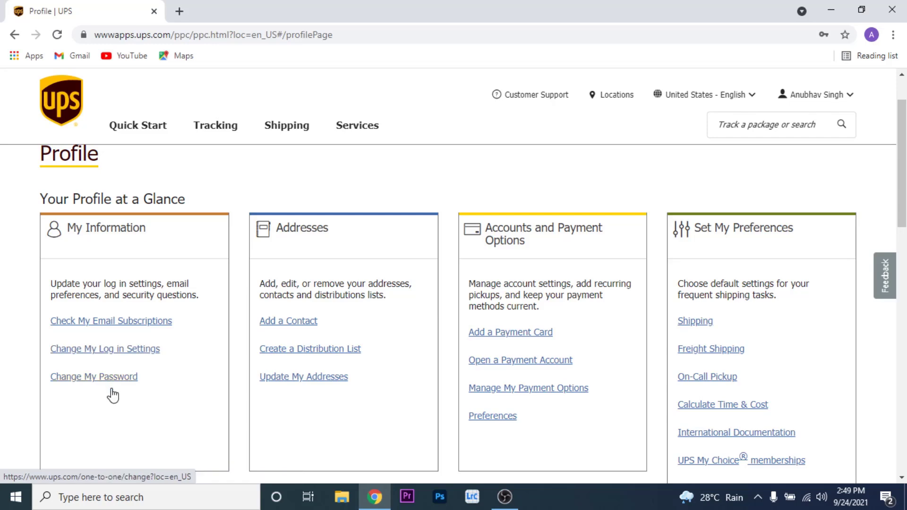
Choose Change My Password under My Information to reach the Change Password page
{"action": "left_click", "coordinate": [94, 377]}
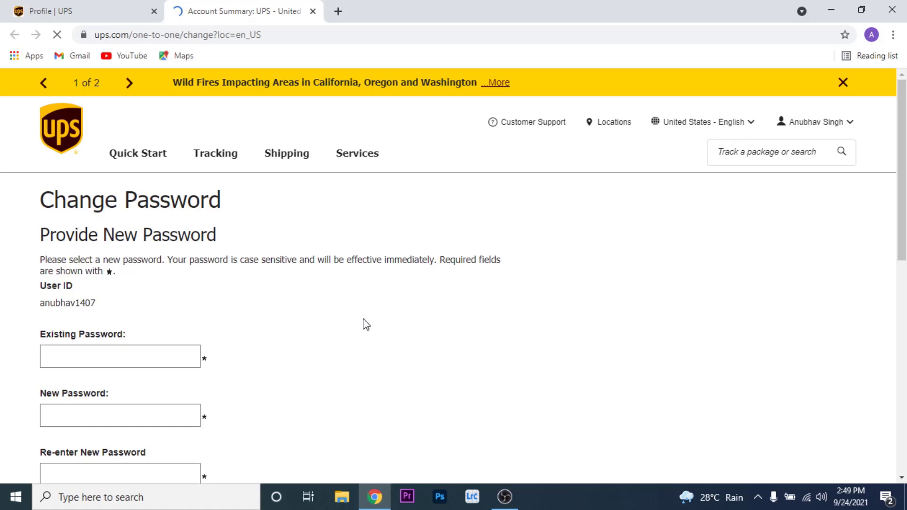
Enter the existing and new passwords and submit to reach the Password Update confirmation
{"action": "left_click", "coordinate": [120, 290]}
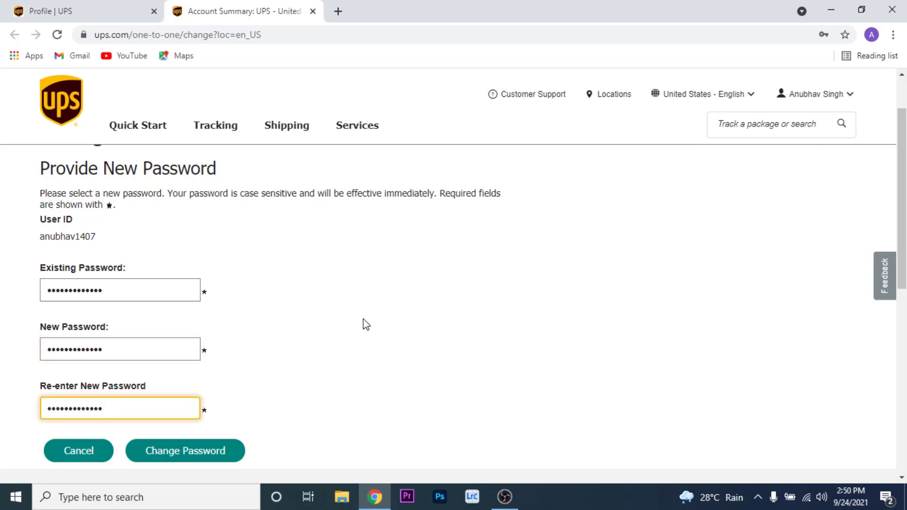
{"action": "left_click", "coordinate": [185, 450]}
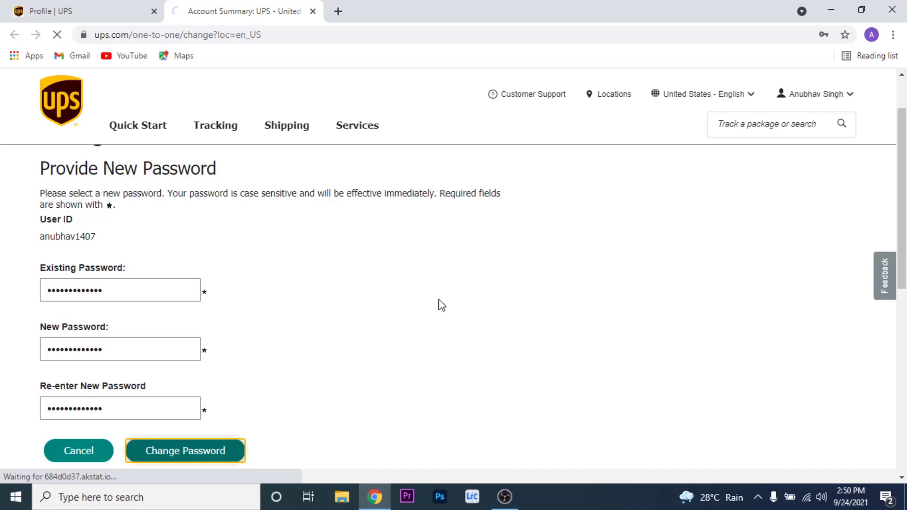
{"action": "left_click", "coordinate": [186, 451]}
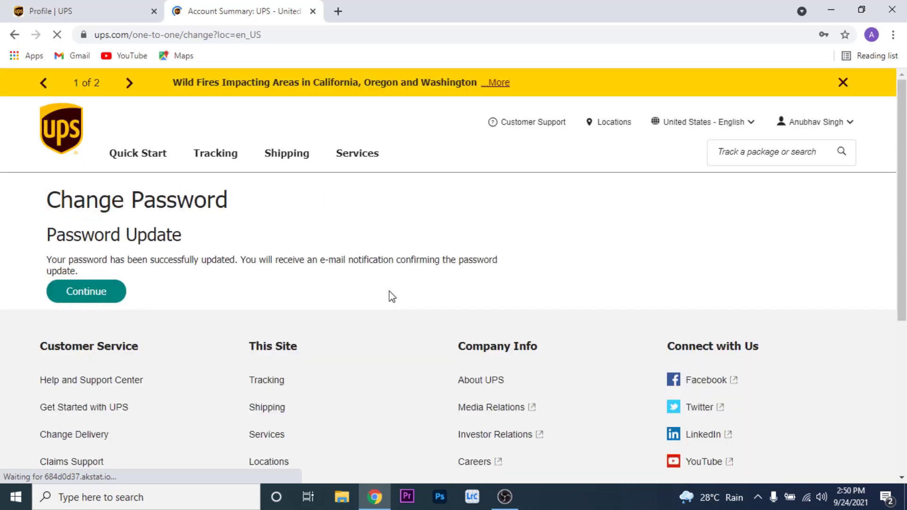